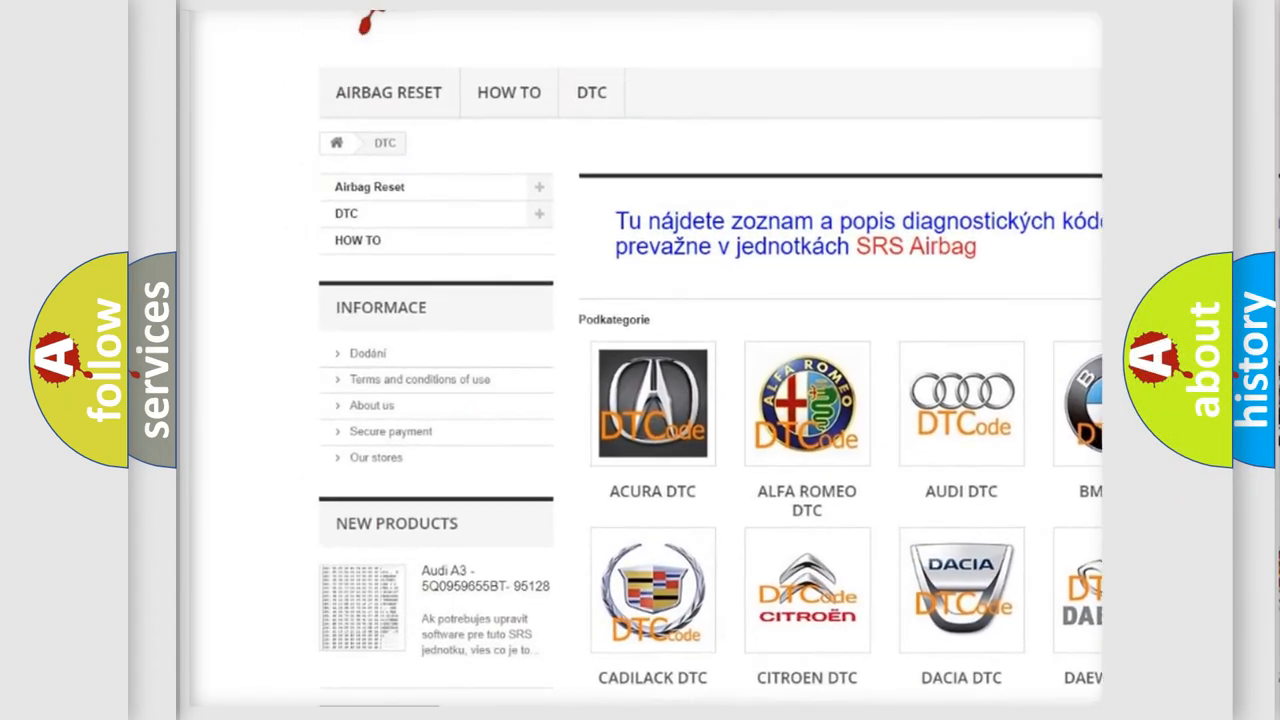
pyautogui.scroll(-3)
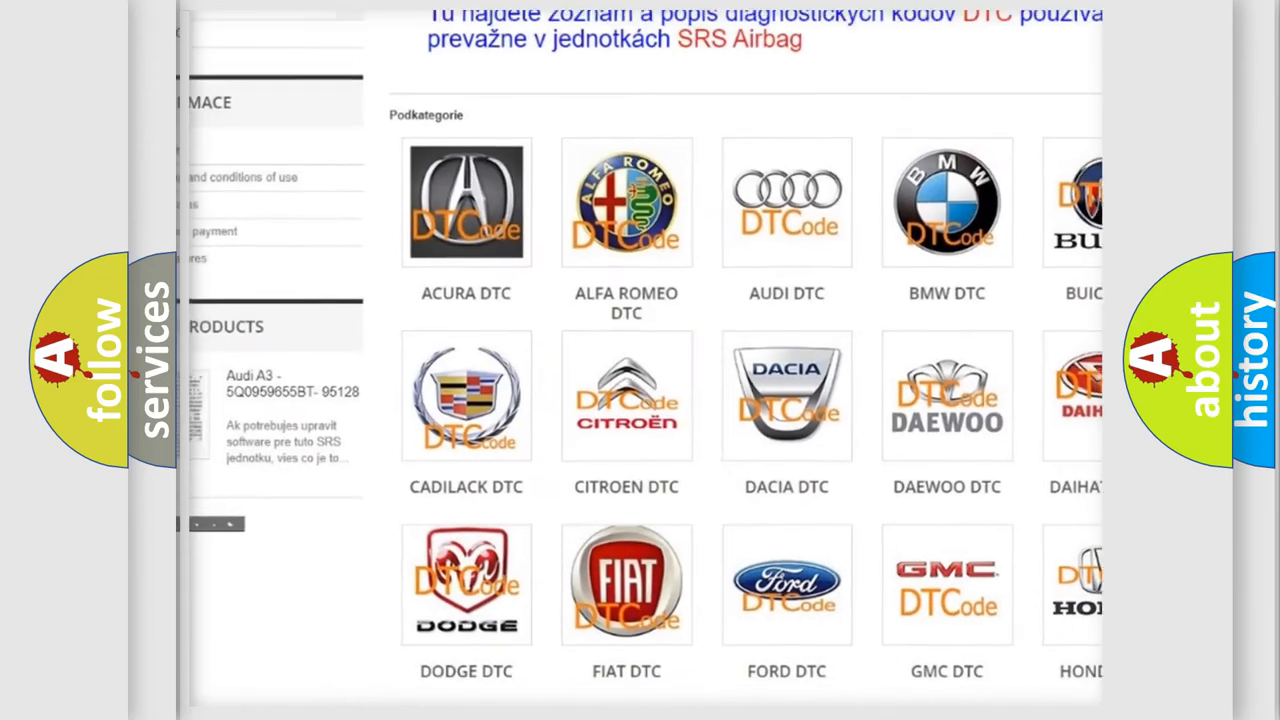